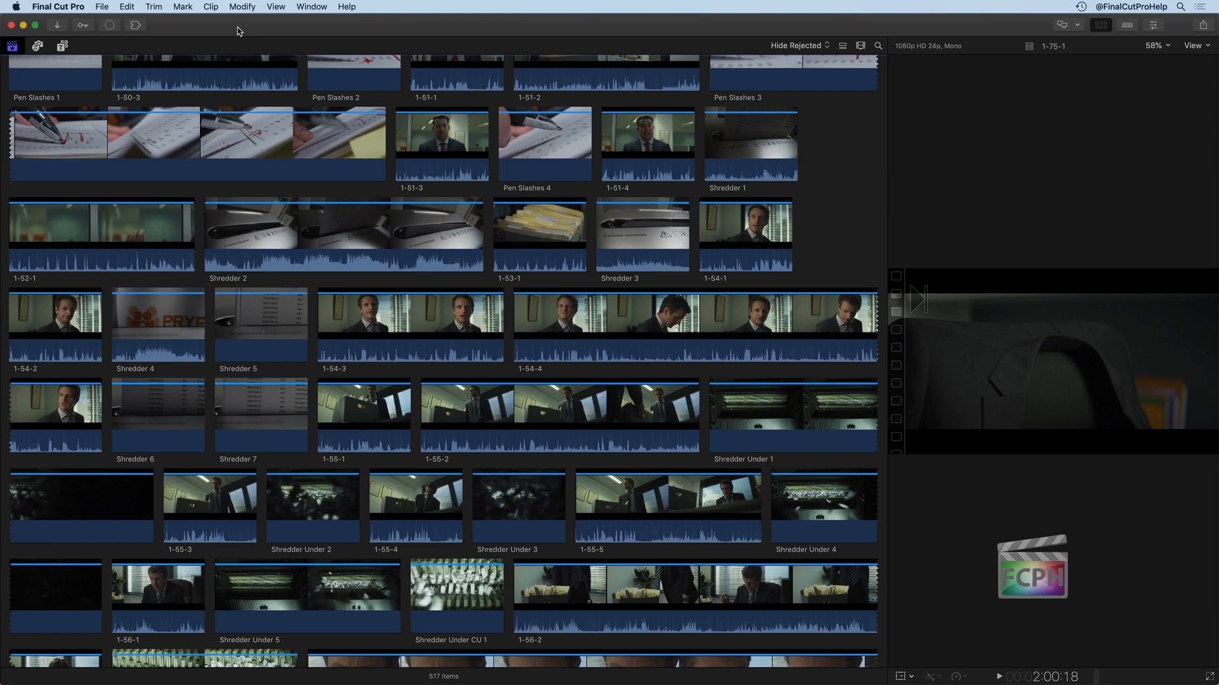
mouse_move(260, 235)
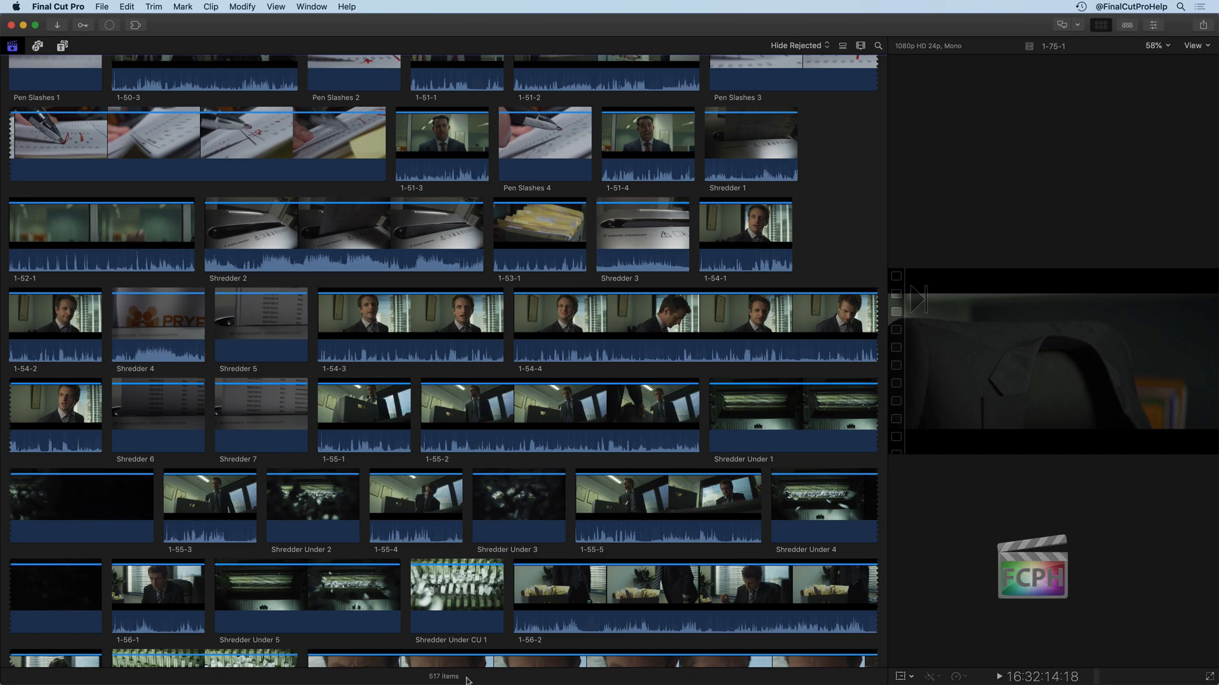
Scroll the library sidebar to view the Overtime Event beside its 517 clips
scroll("down", 3)
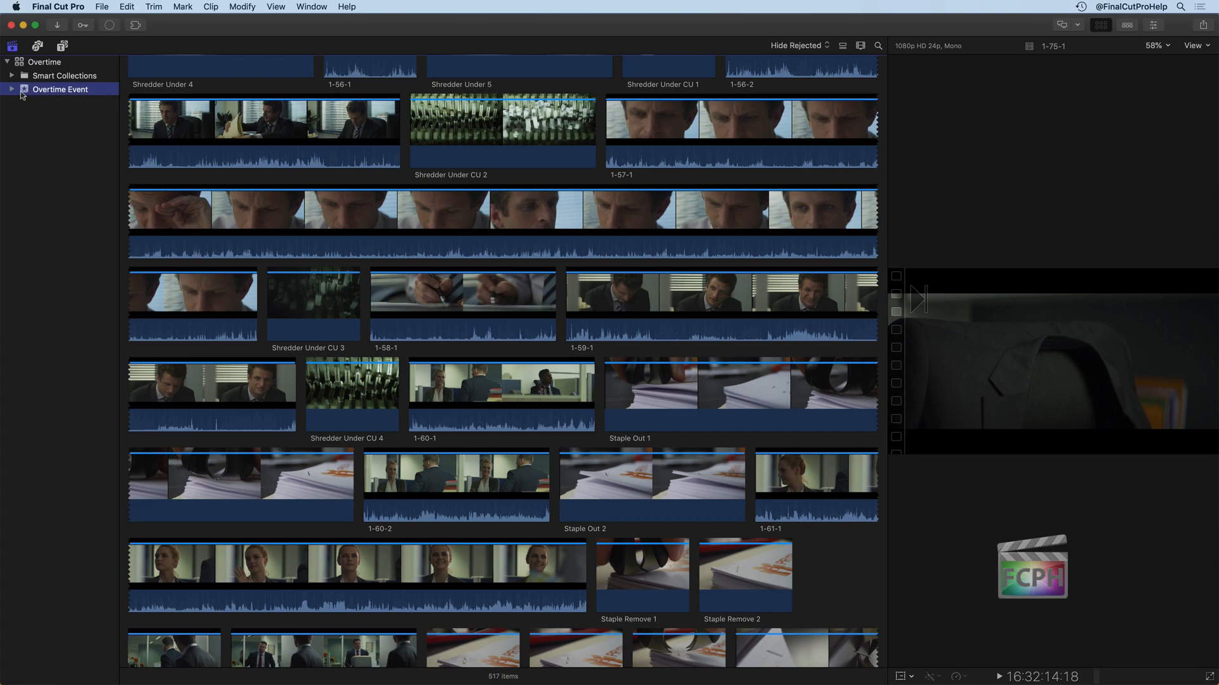
mouse_move(83, 102)
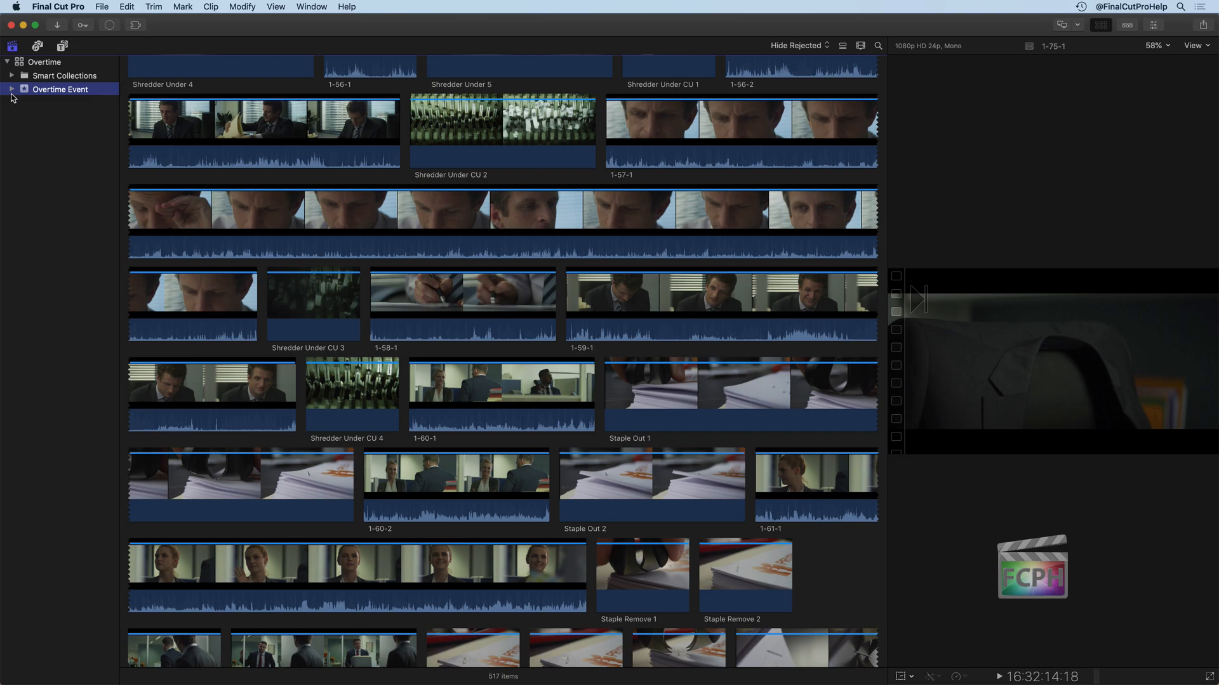
Expand Overtime Event to list keyword collections like Scenes, Score, SFX and Timelapses
left_click(12, 89)
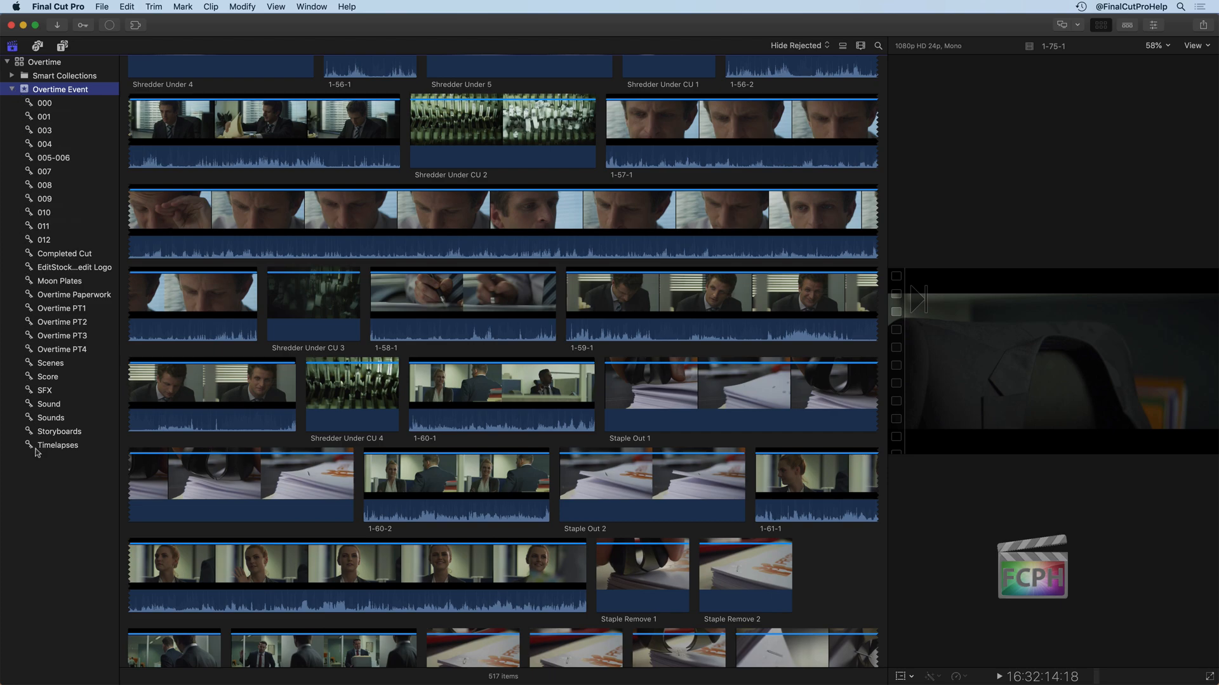
mouse_move(30, 496)
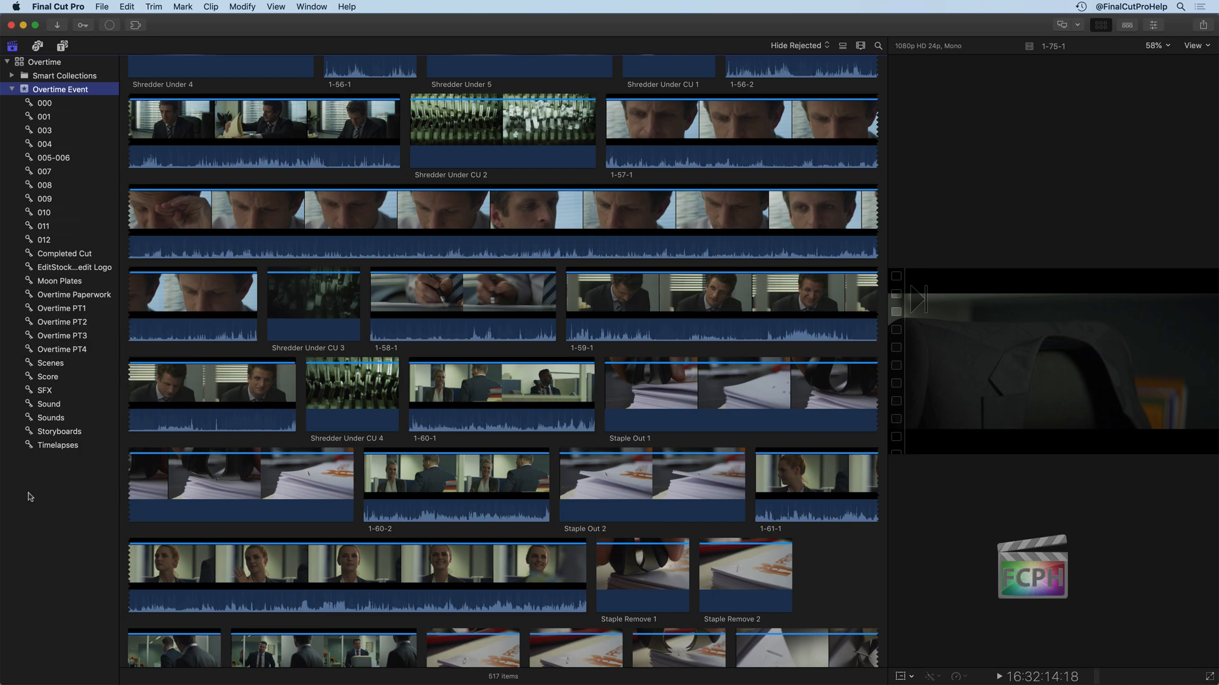
mouse_move(94, 312)
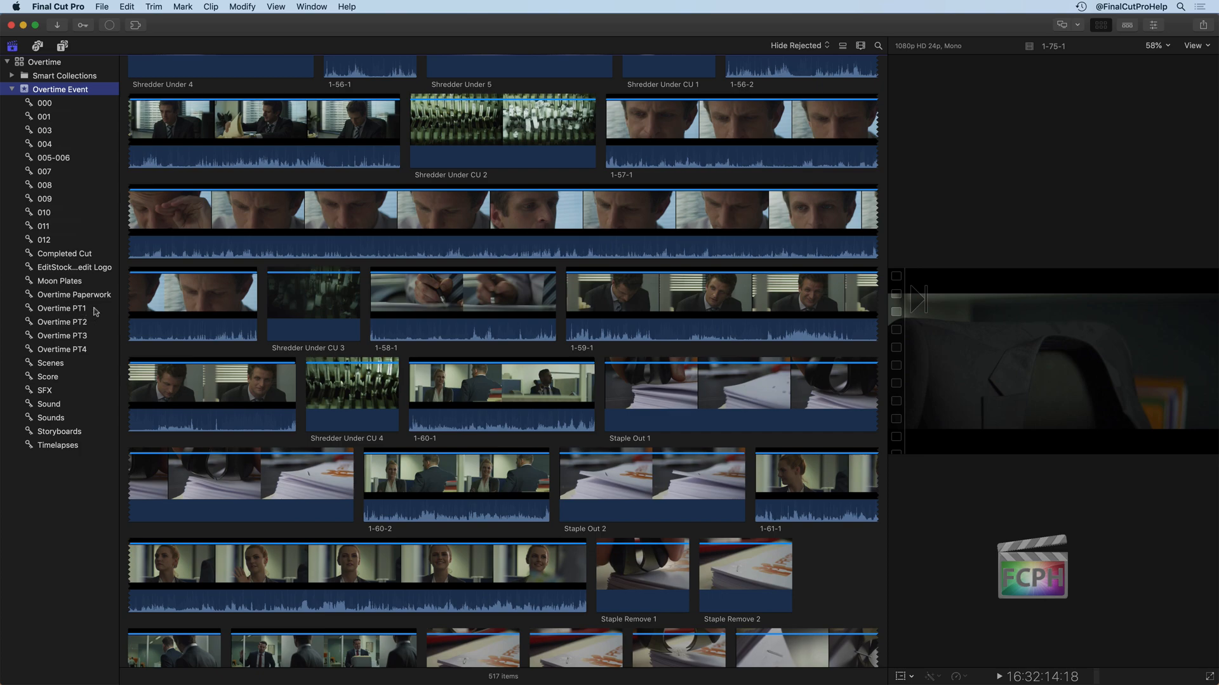
mouse_move(96, 346)
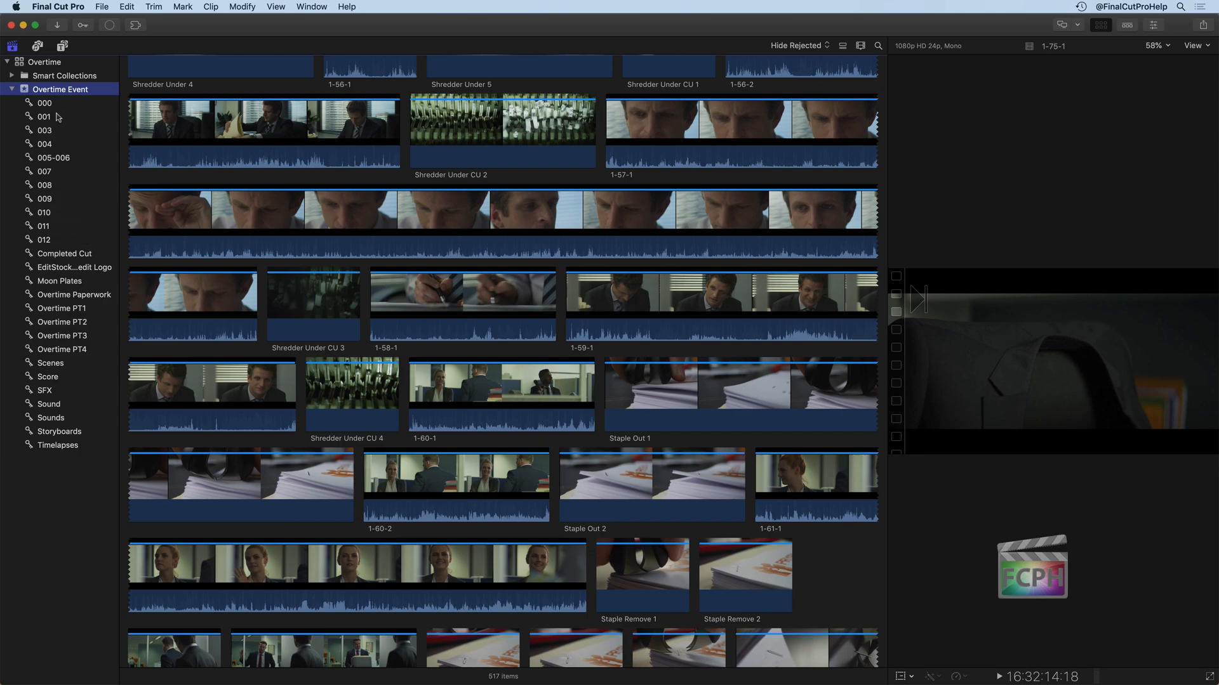
mouse_move(69, 263)
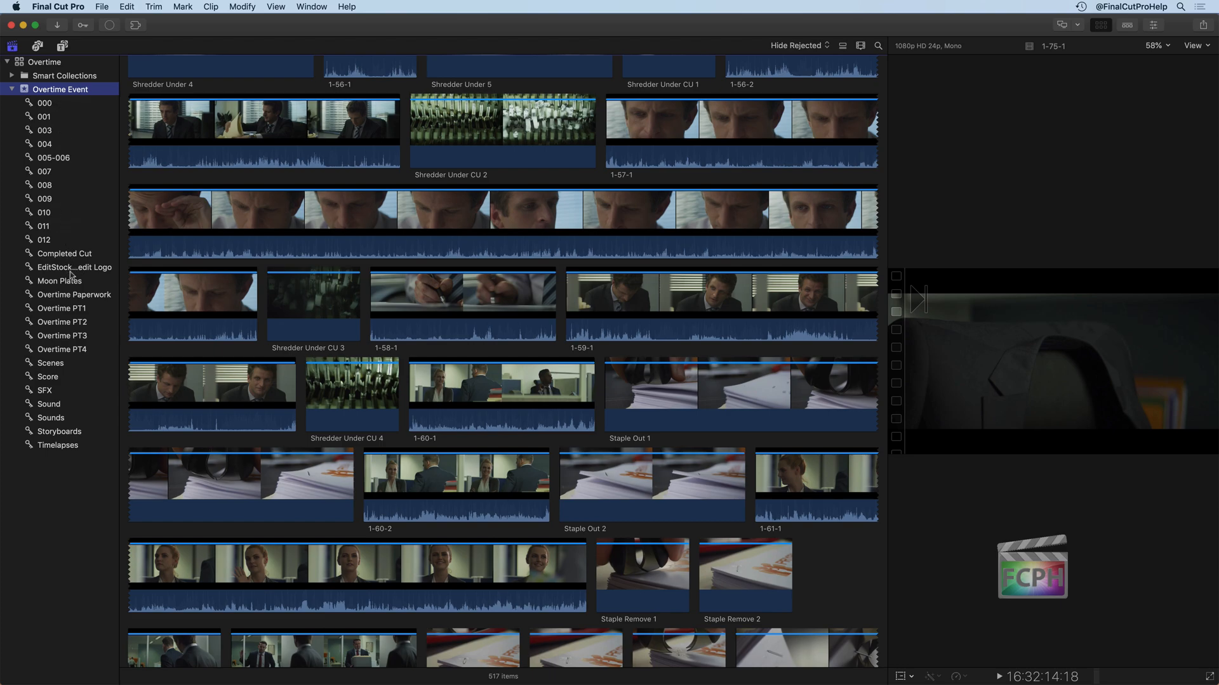
mouse_move(55, 370)
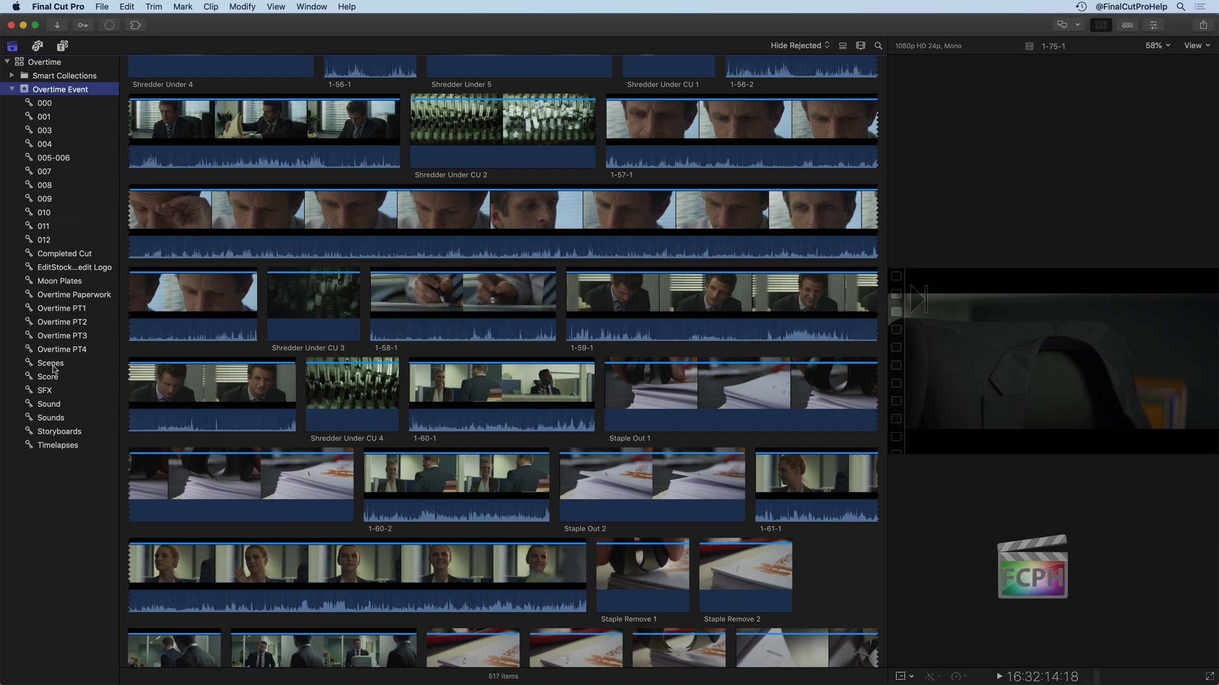
mouse_move(58, 132)
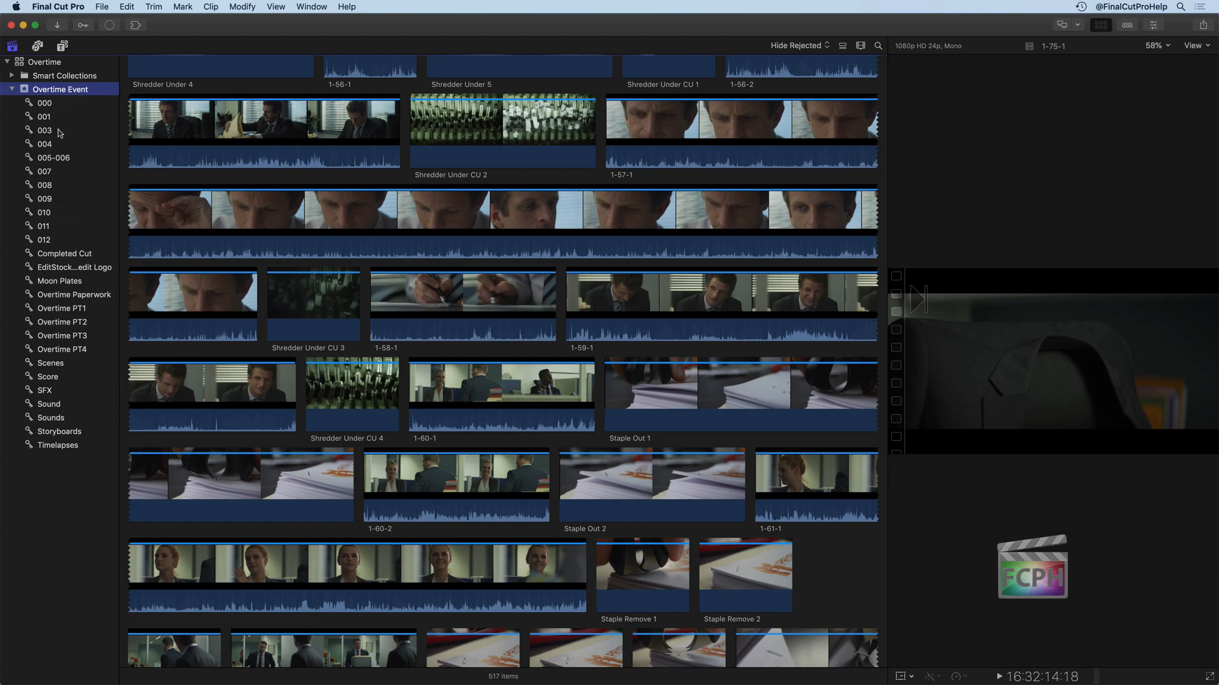
left_click(44, 129)
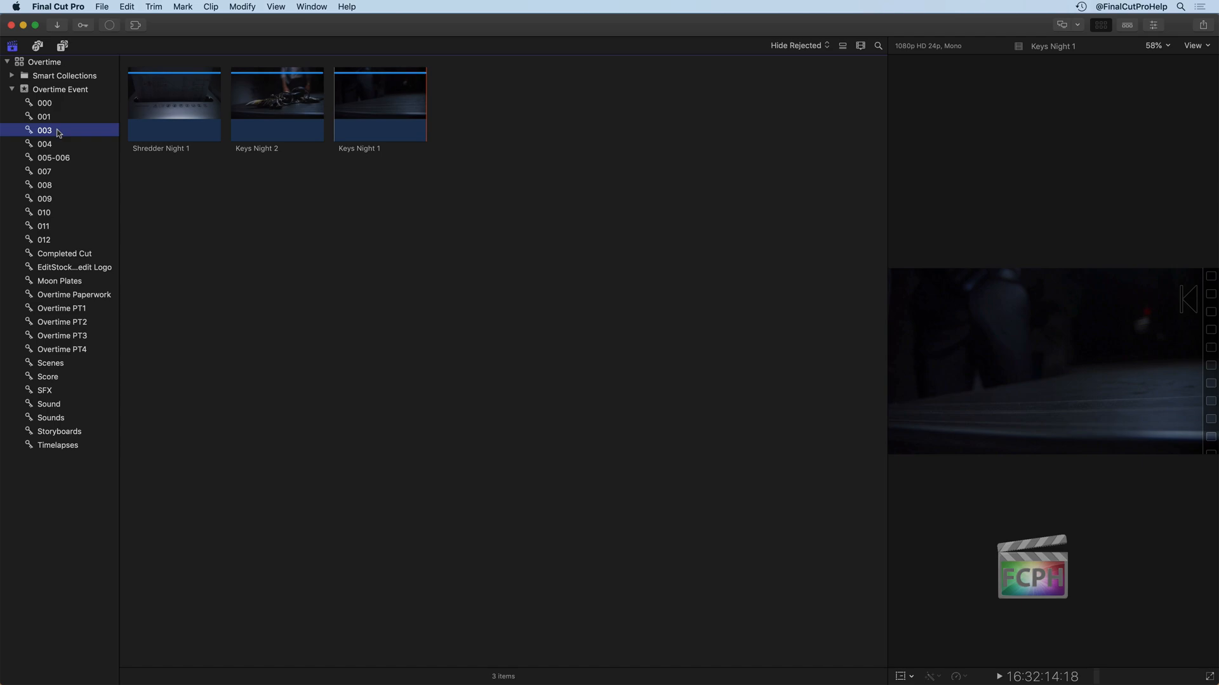
left_click(45, 117)
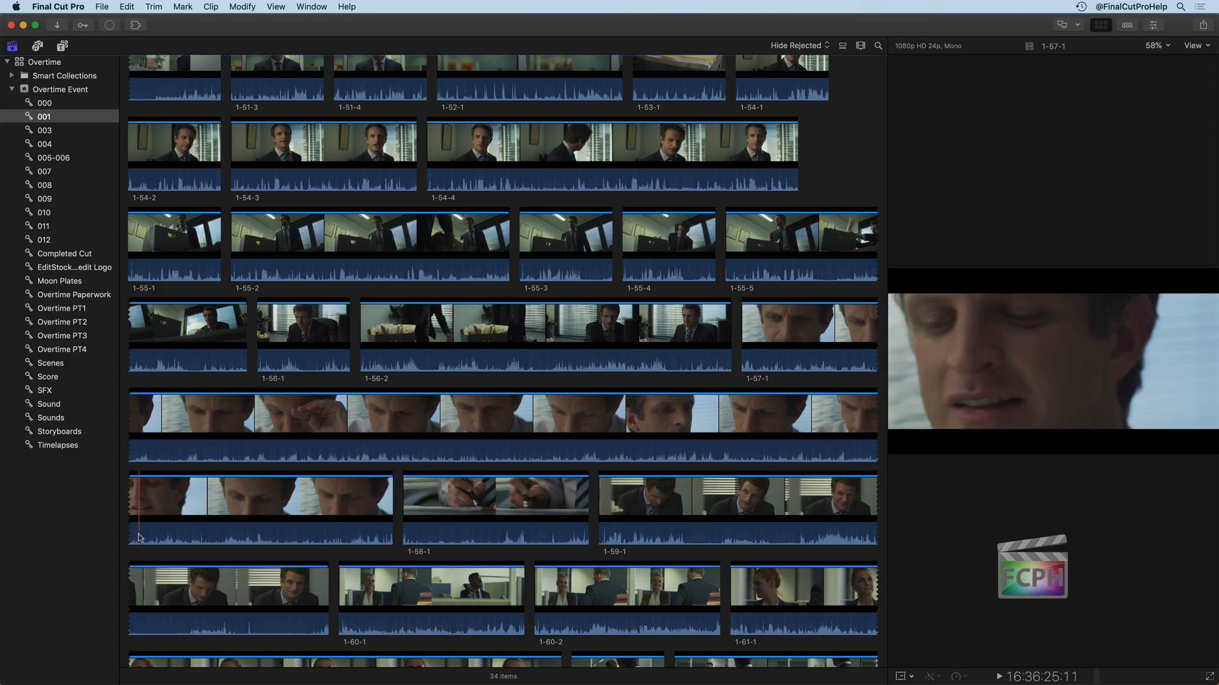
left_click(62, 88)
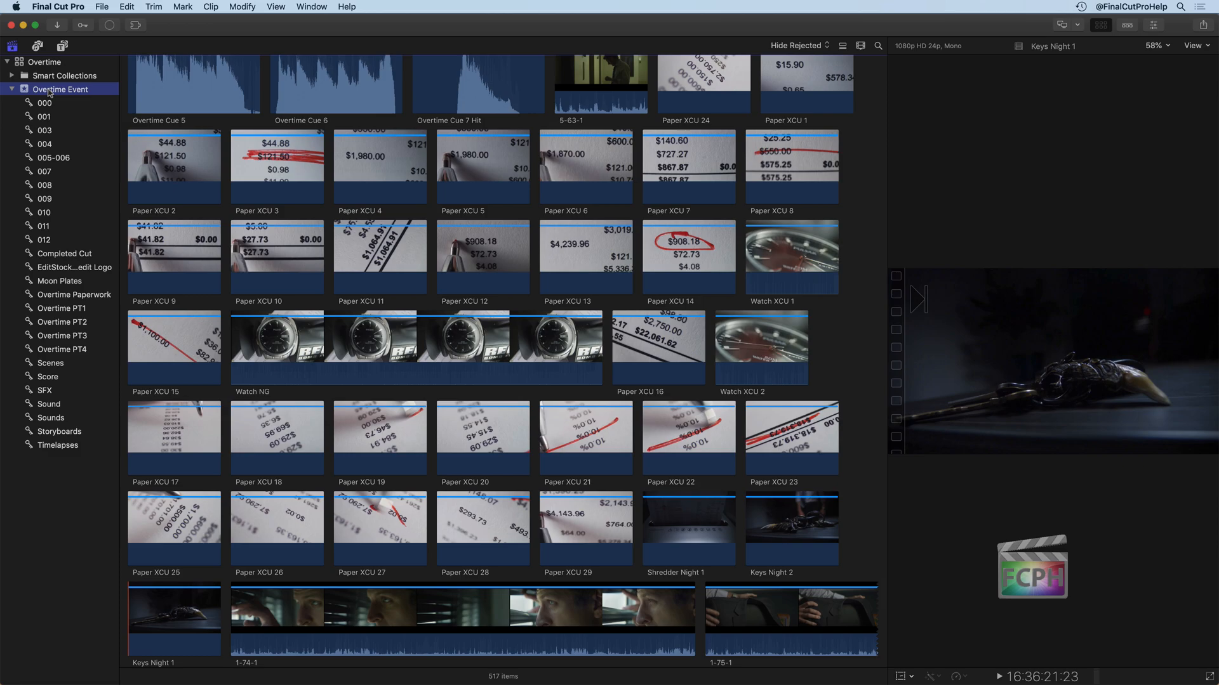
mouse_move(61, 318)
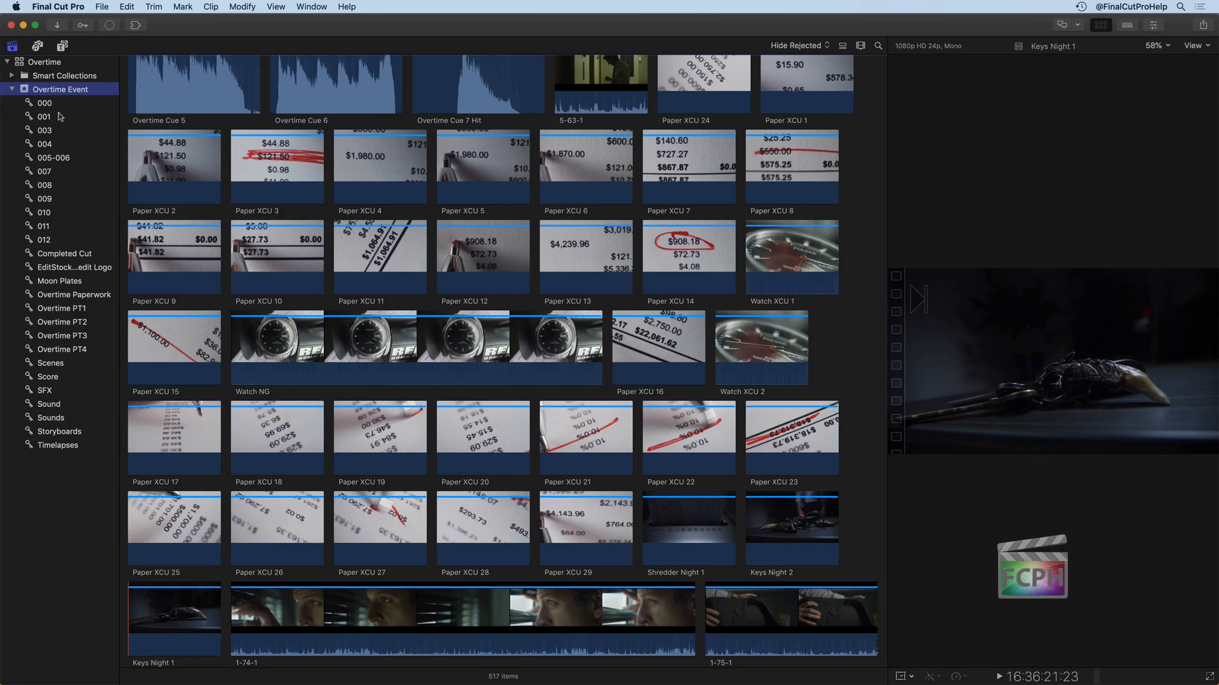
mouse_move(59, 133)
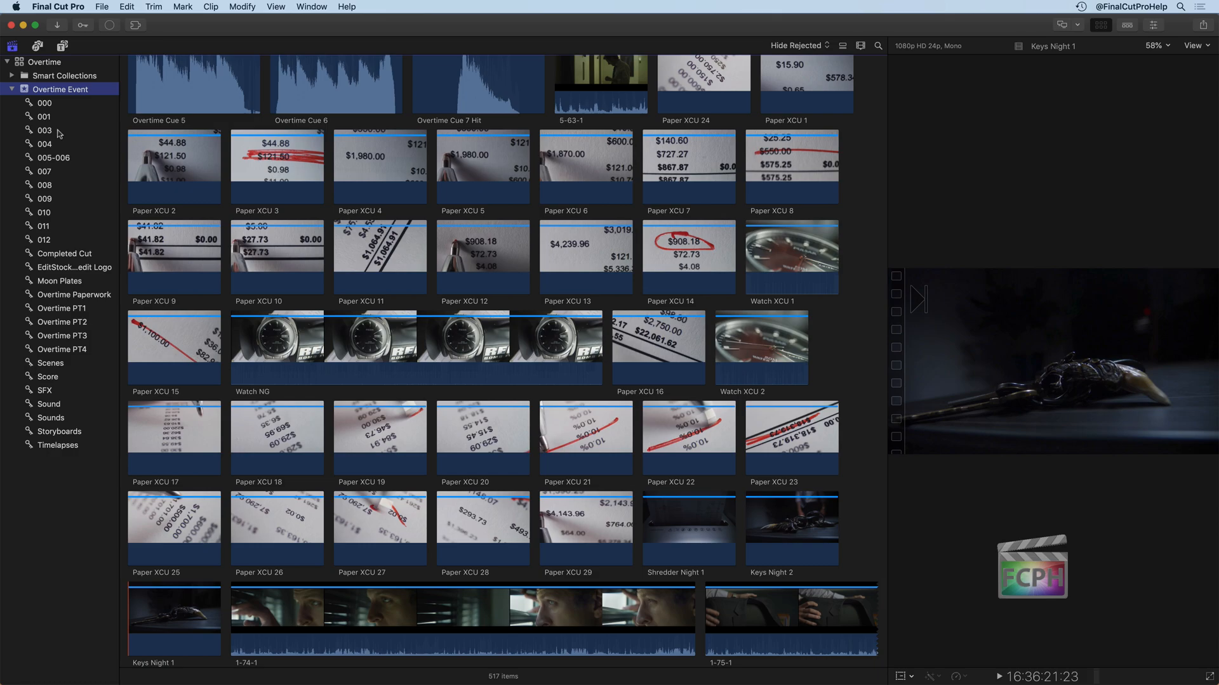
mouse_move(61, 394)
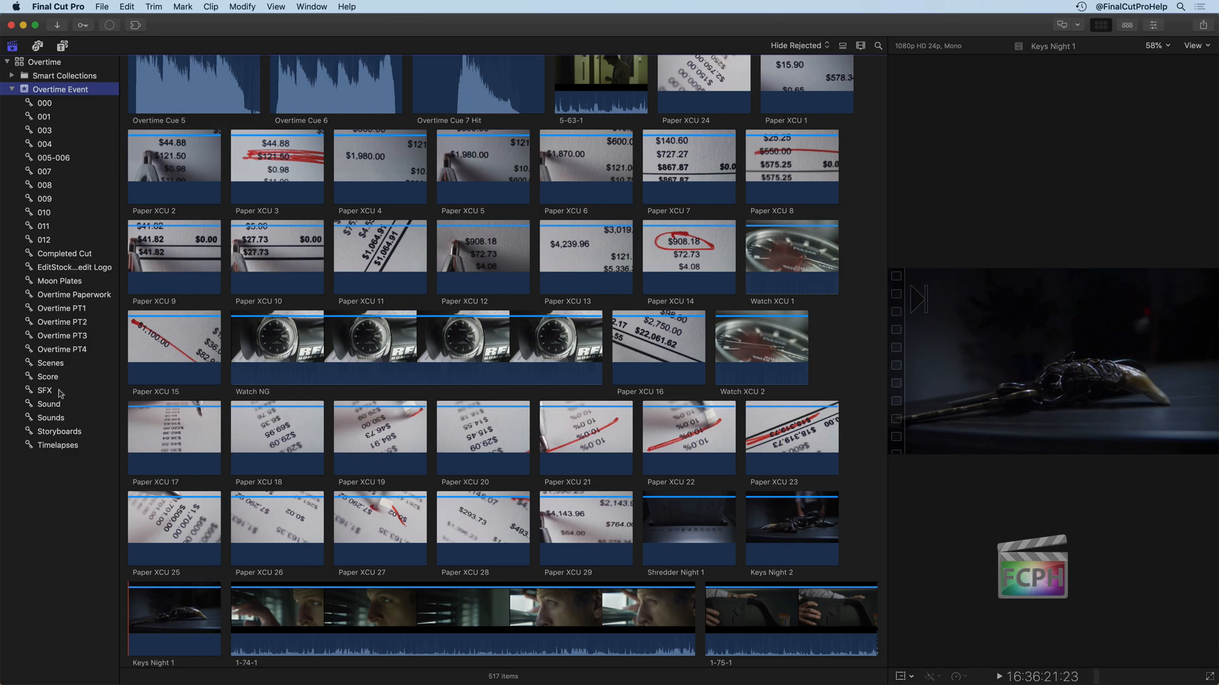
left_click(44, 390)
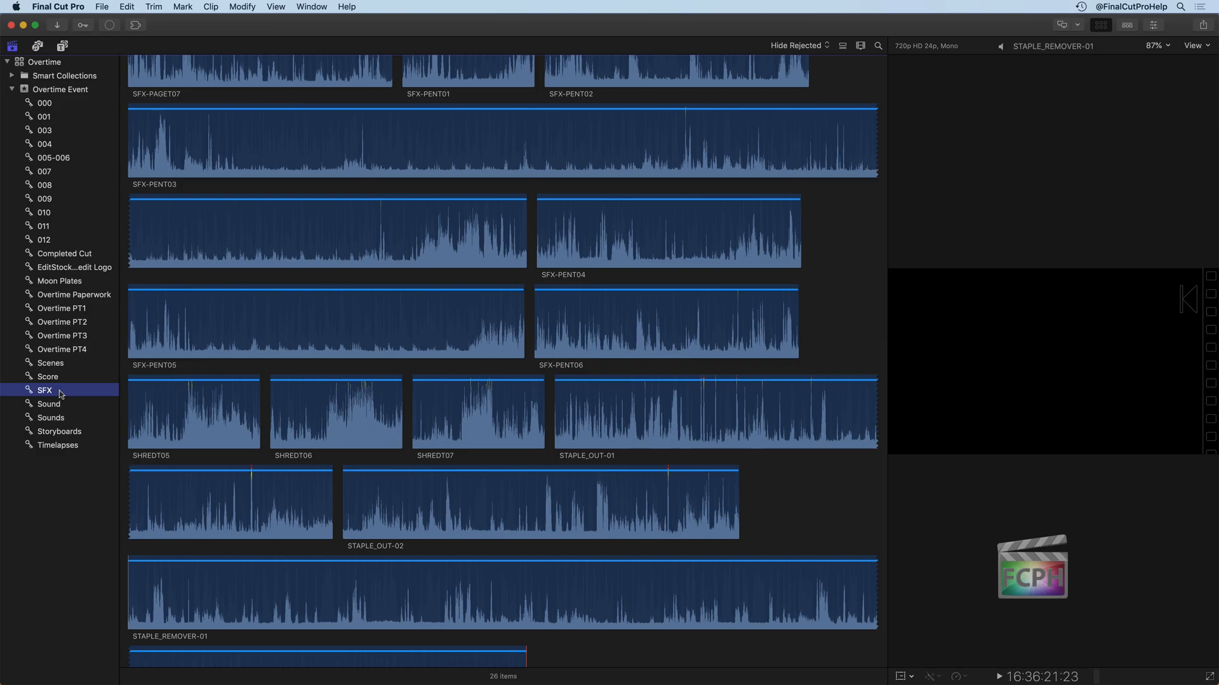
mouse_move(62, 387)
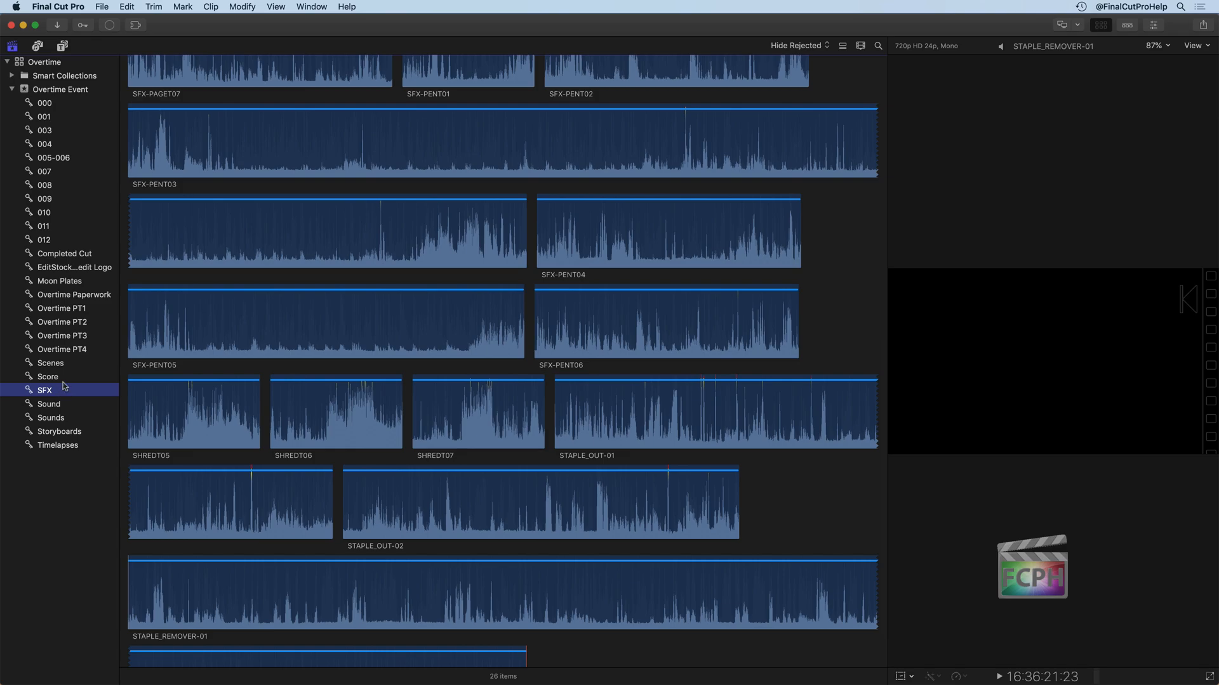
left_click(61, 89)
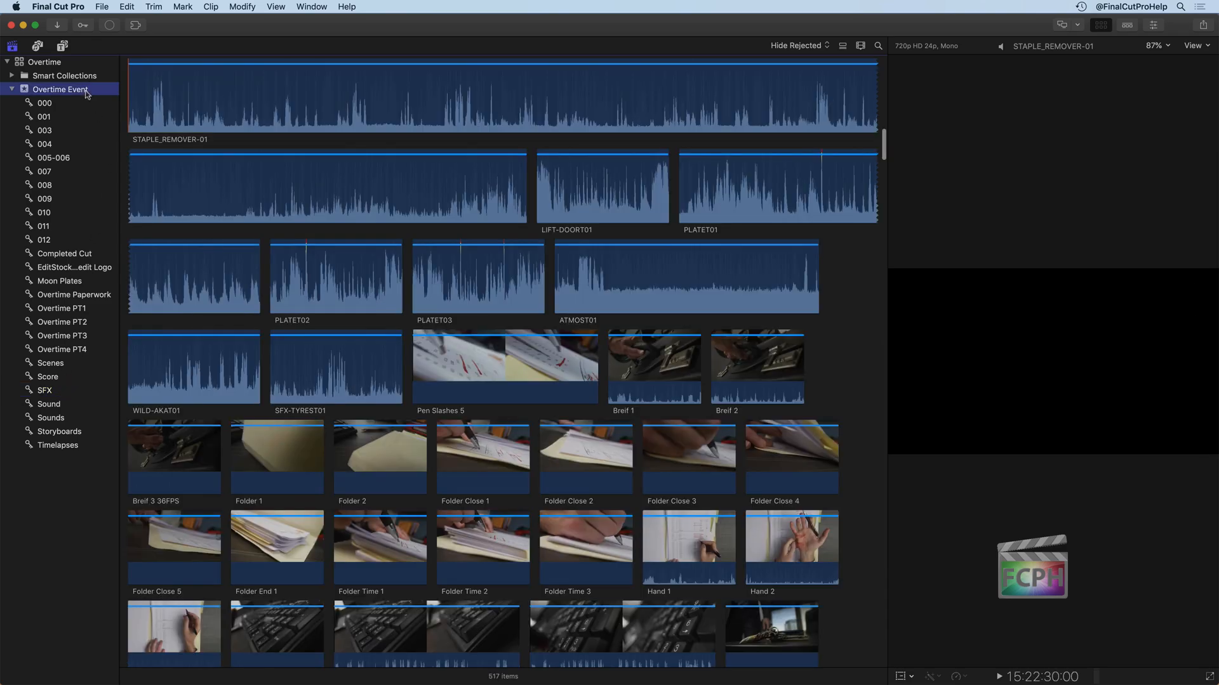